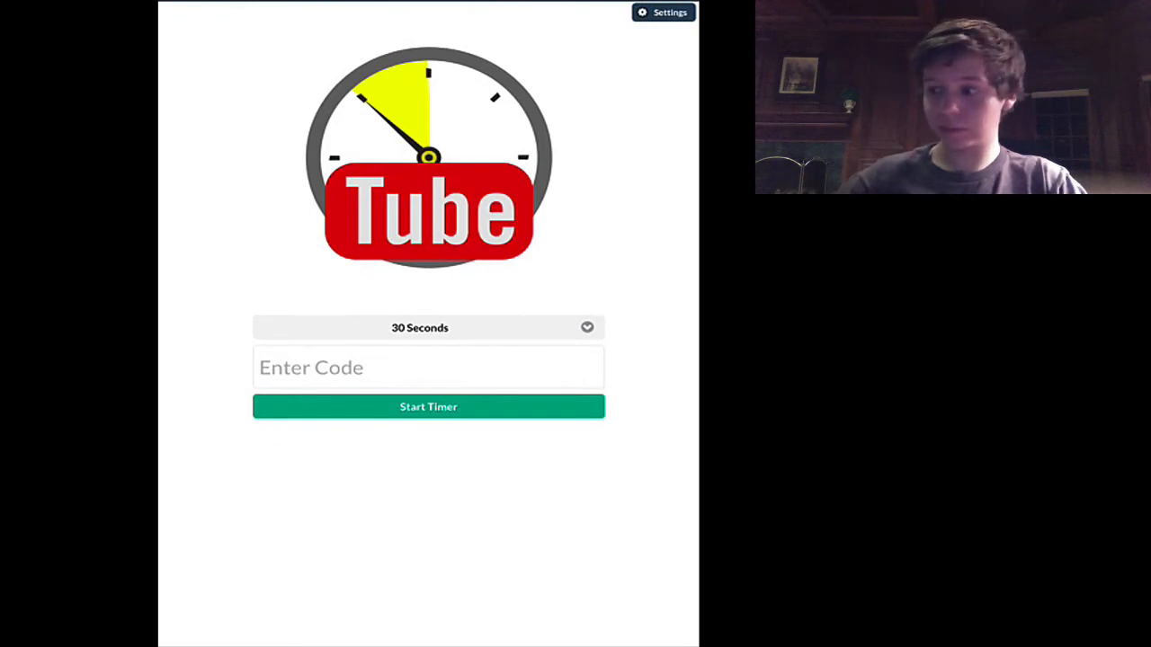
- View the unlock-code settings page with its help notes, then return to the timer screen
left_click(663, 11)
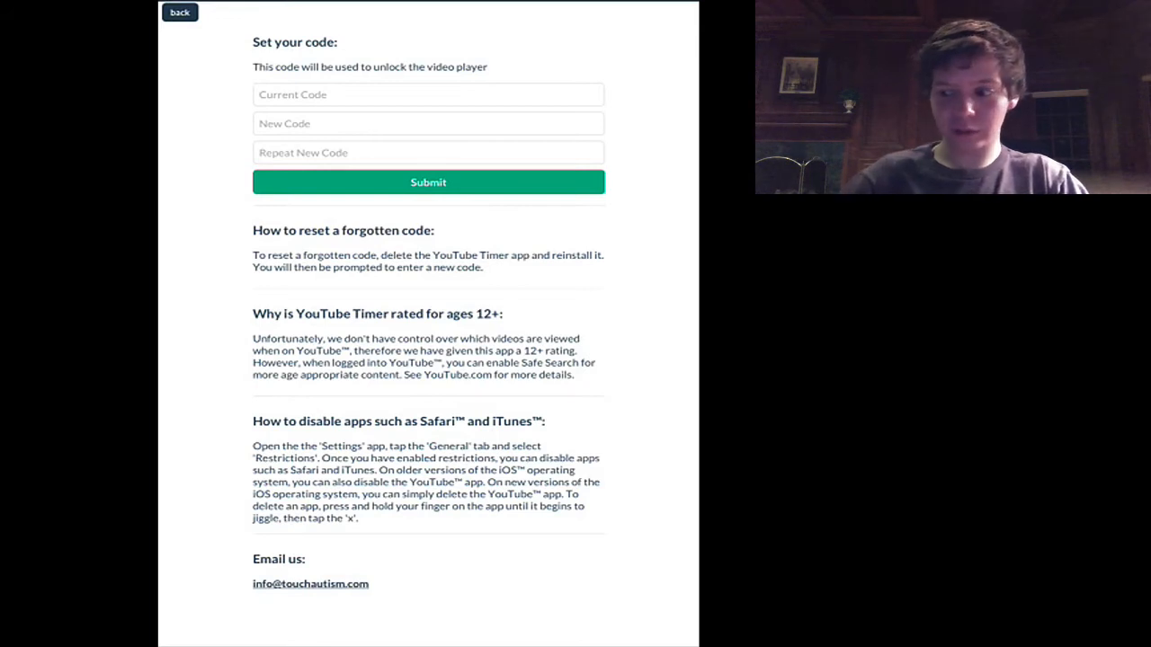
left_click(179, 11)
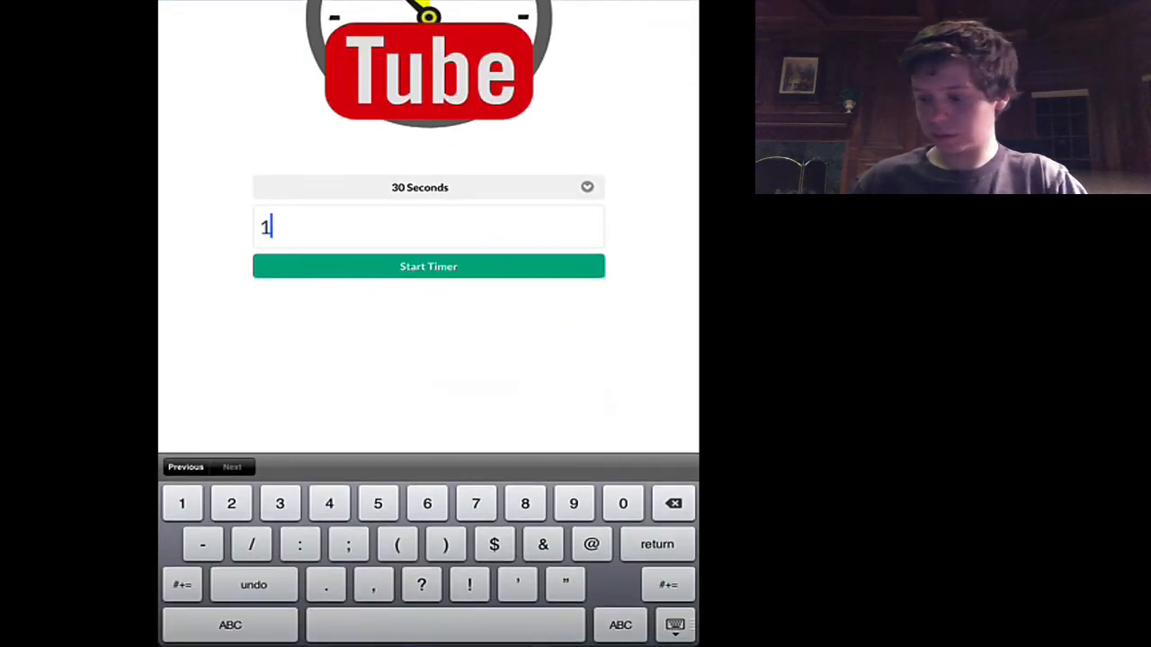
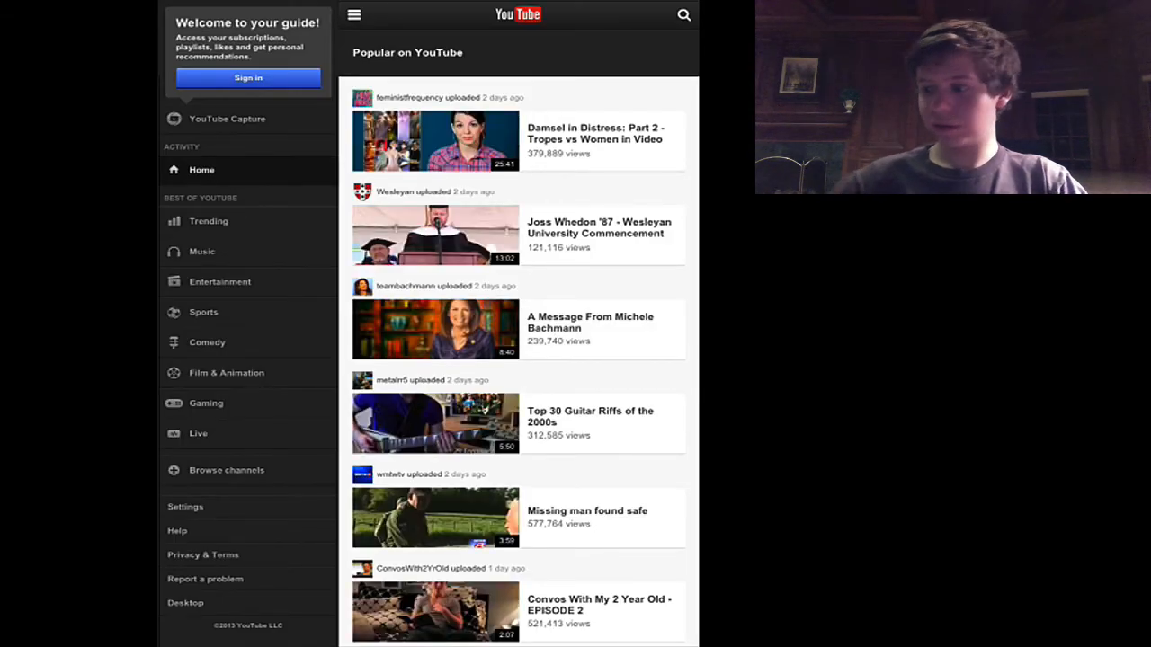
- Search YouTube for 'how animals eat their food' and open that video's page
left_click(684, 14)
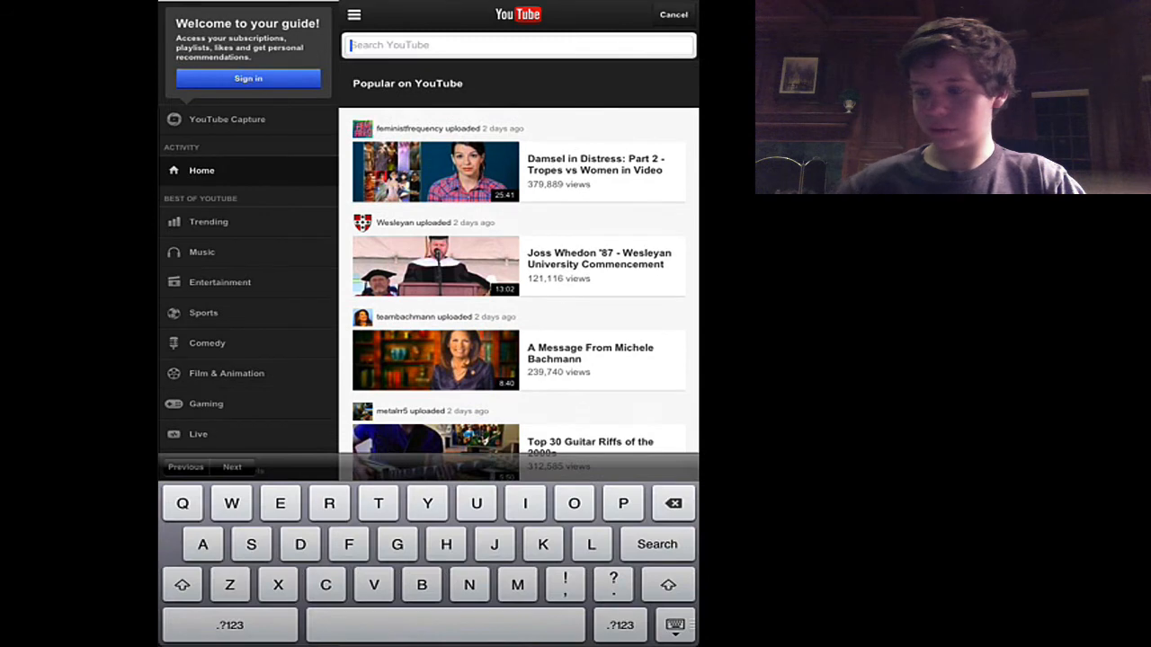
type("h")
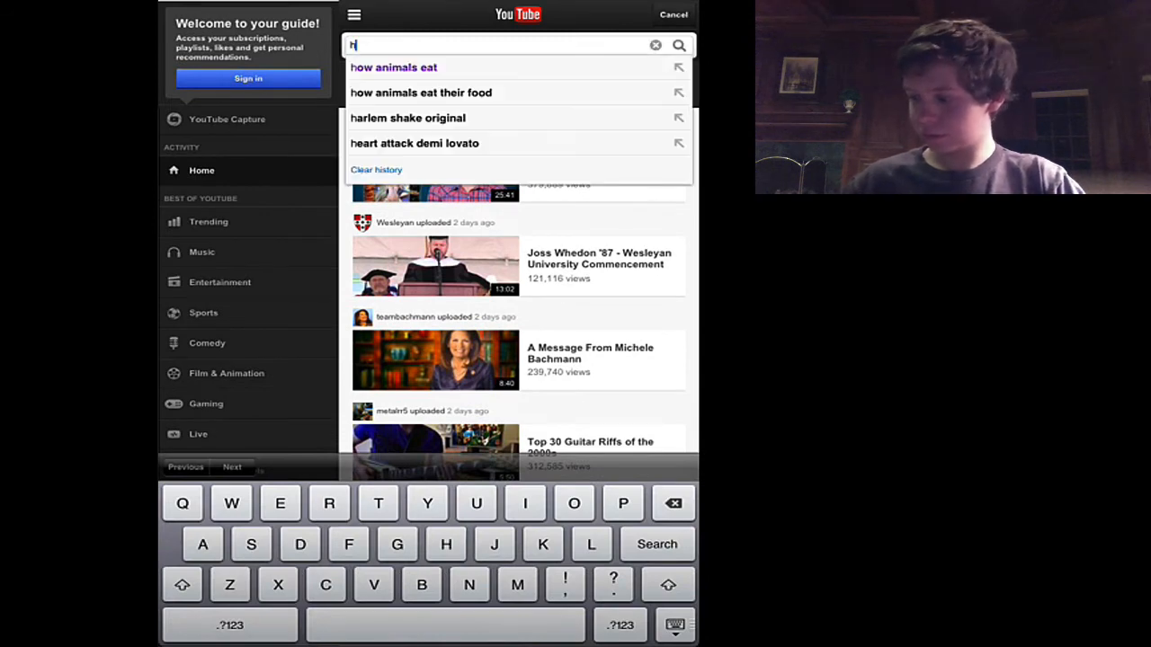
type("ow animal")
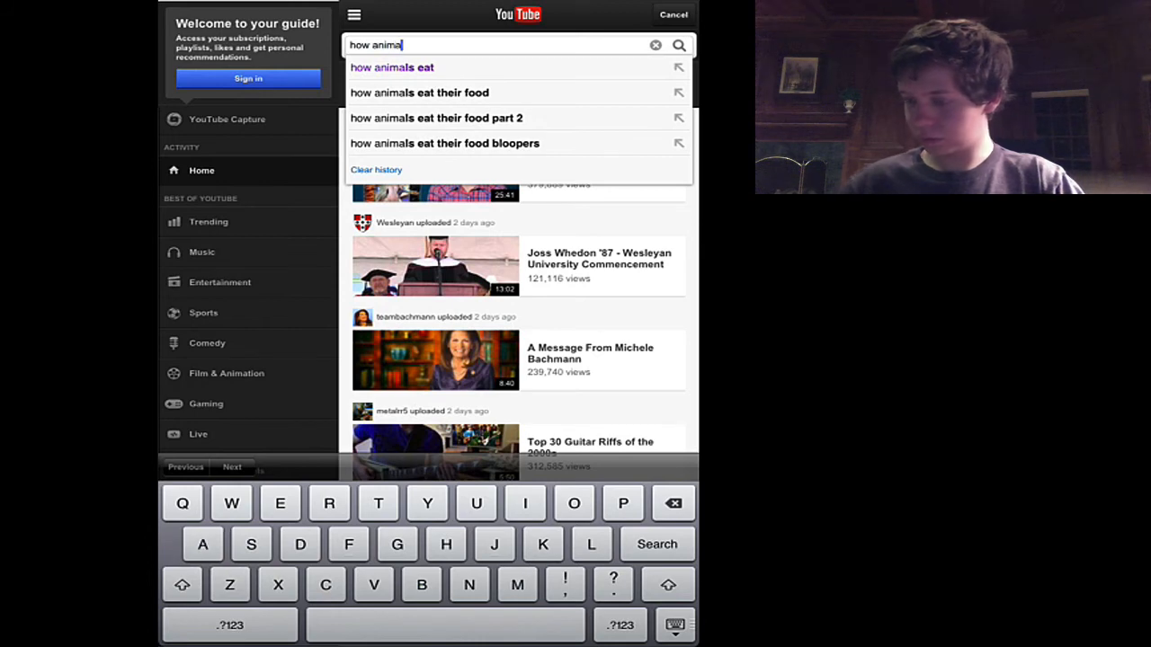
left_click(419, 92)
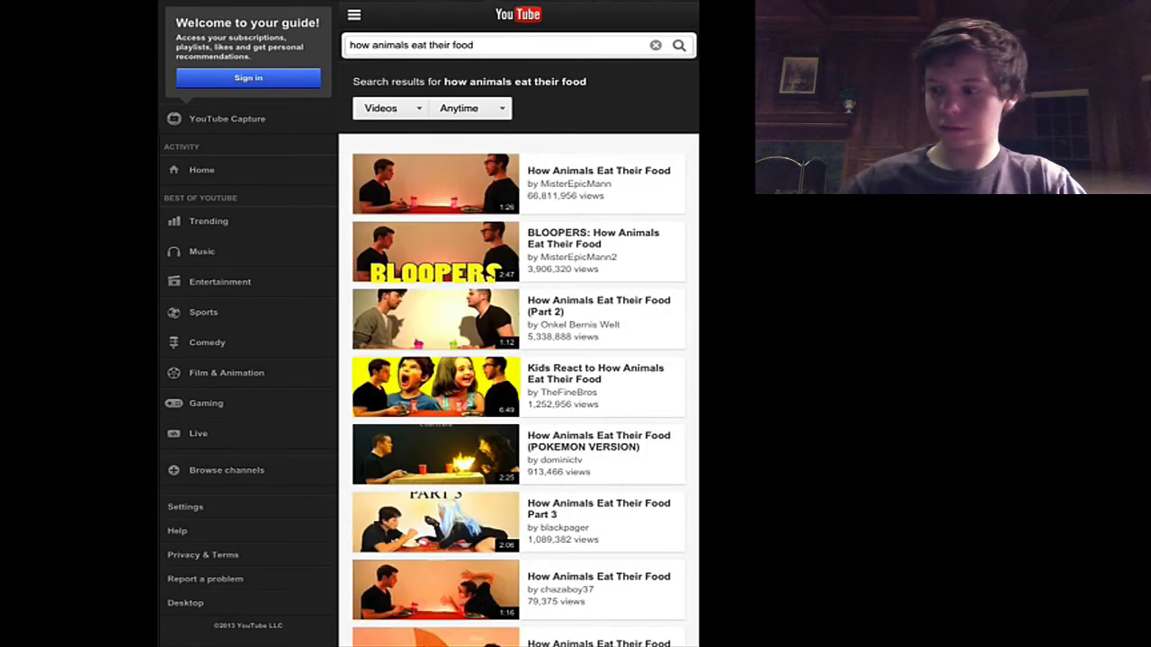
left_click(436, 184)
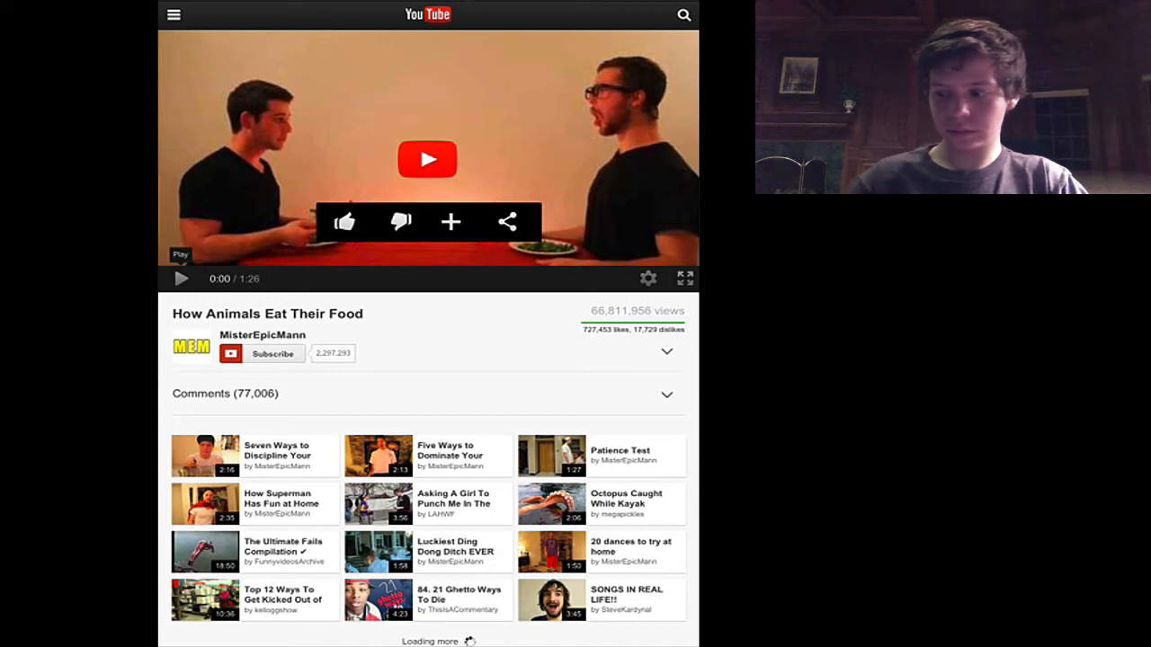
- Play the video until the timer cuts it off, then browse the timer duration options
left_click(428, 158)
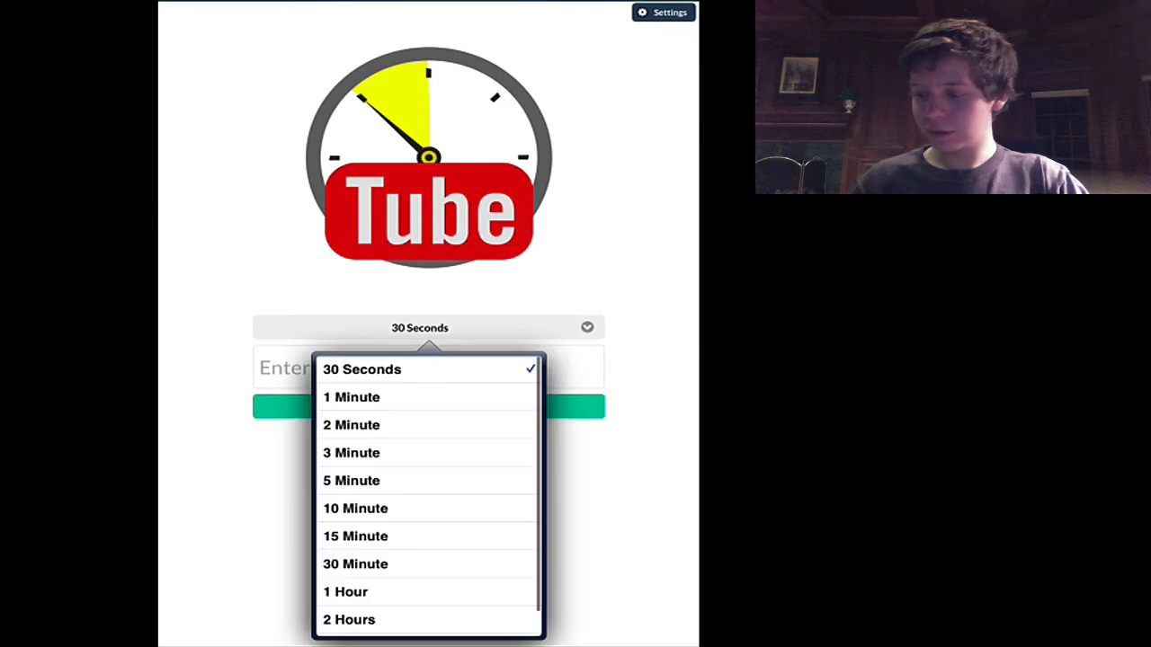
scroll("down", 3)
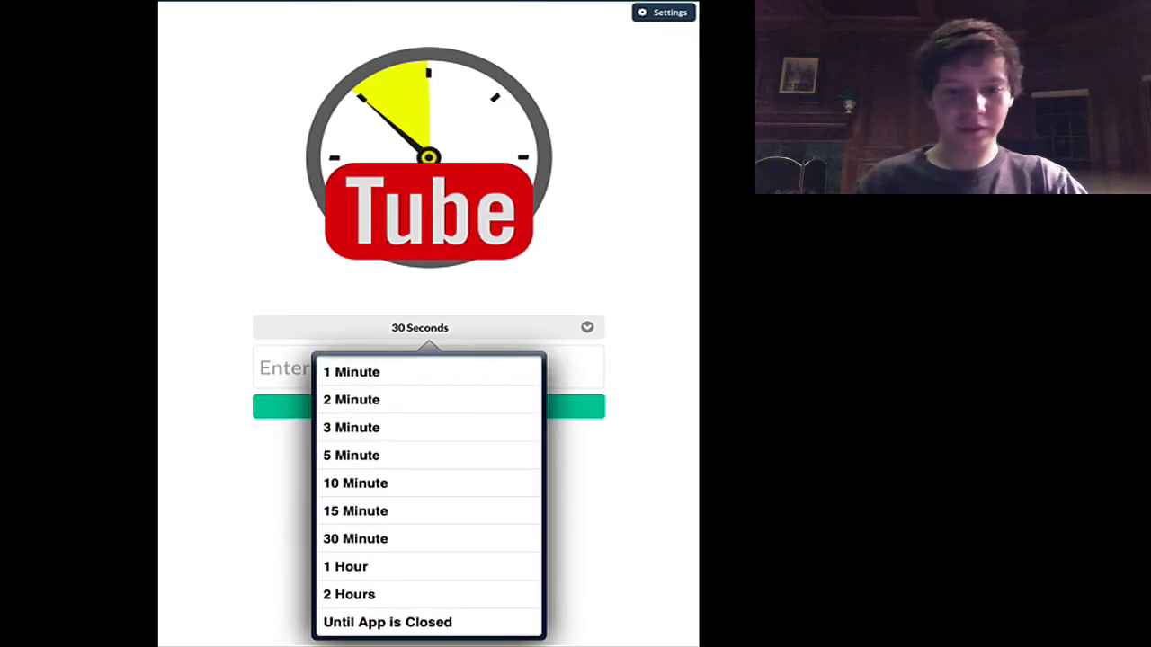